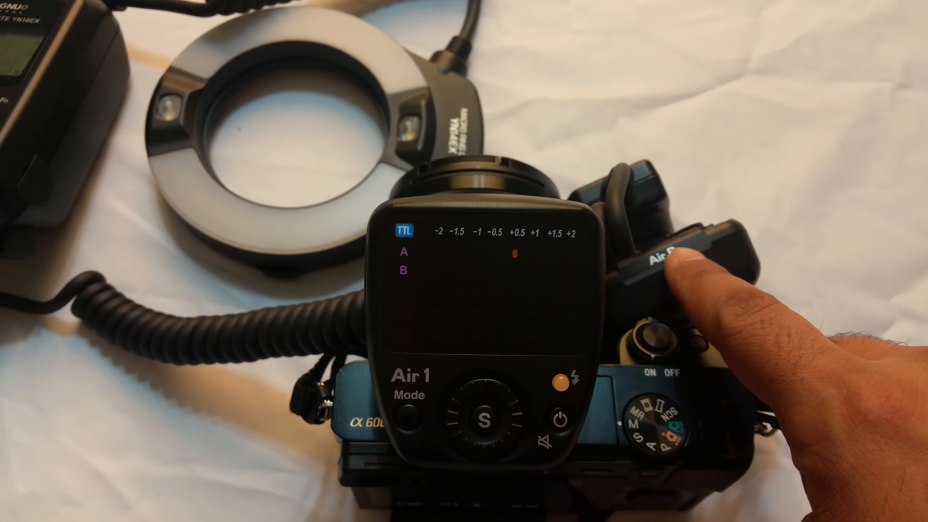
click(686, 260)
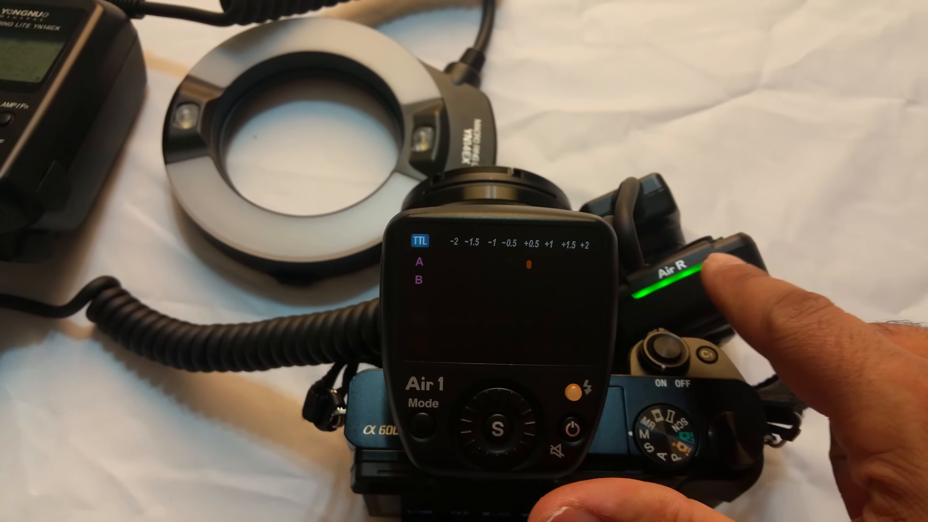